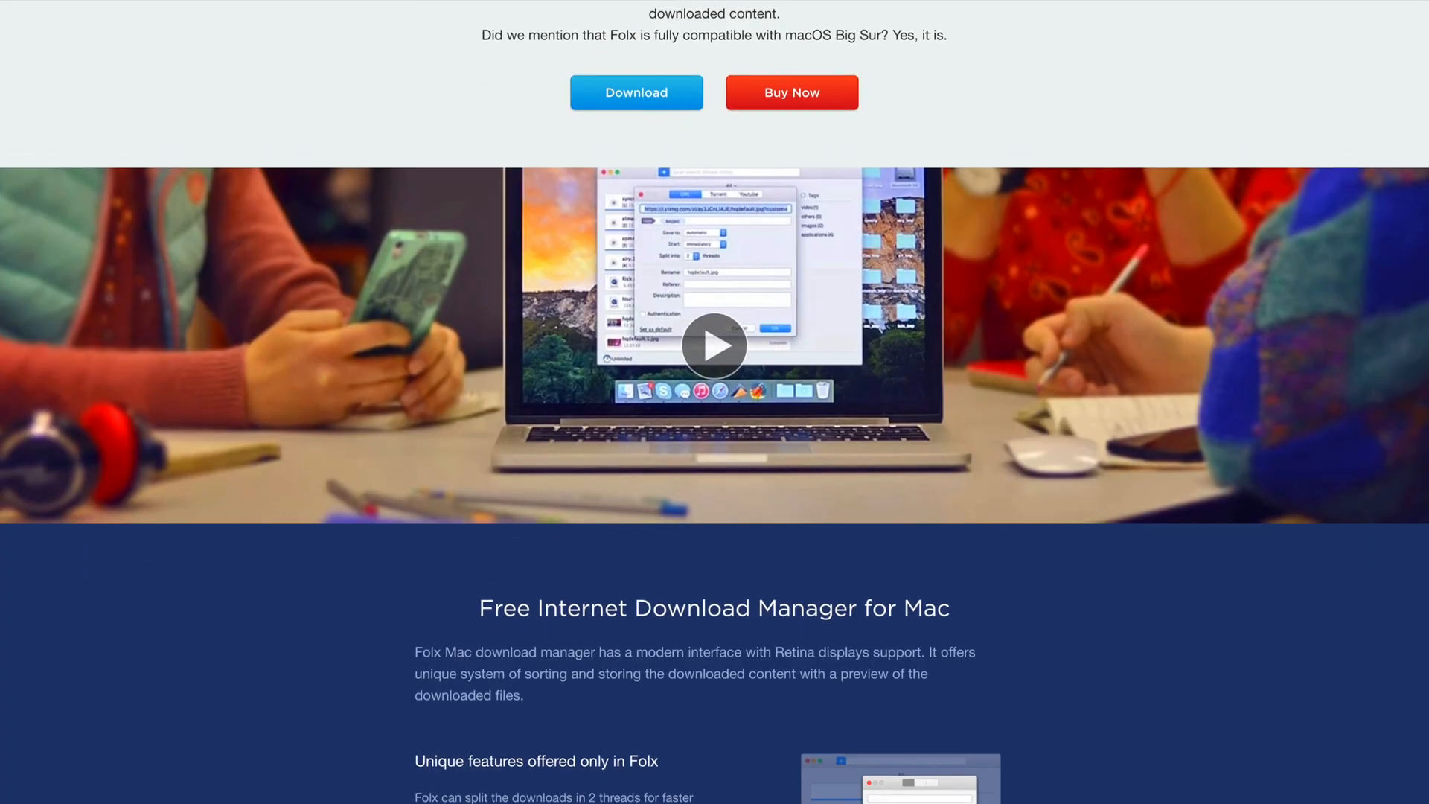
- Scroll the Folx product page past Torrent search and Magnet links to Downloader Features
{"action": "scroll", "scroll_direction": "down", "scroll_amount": 3}
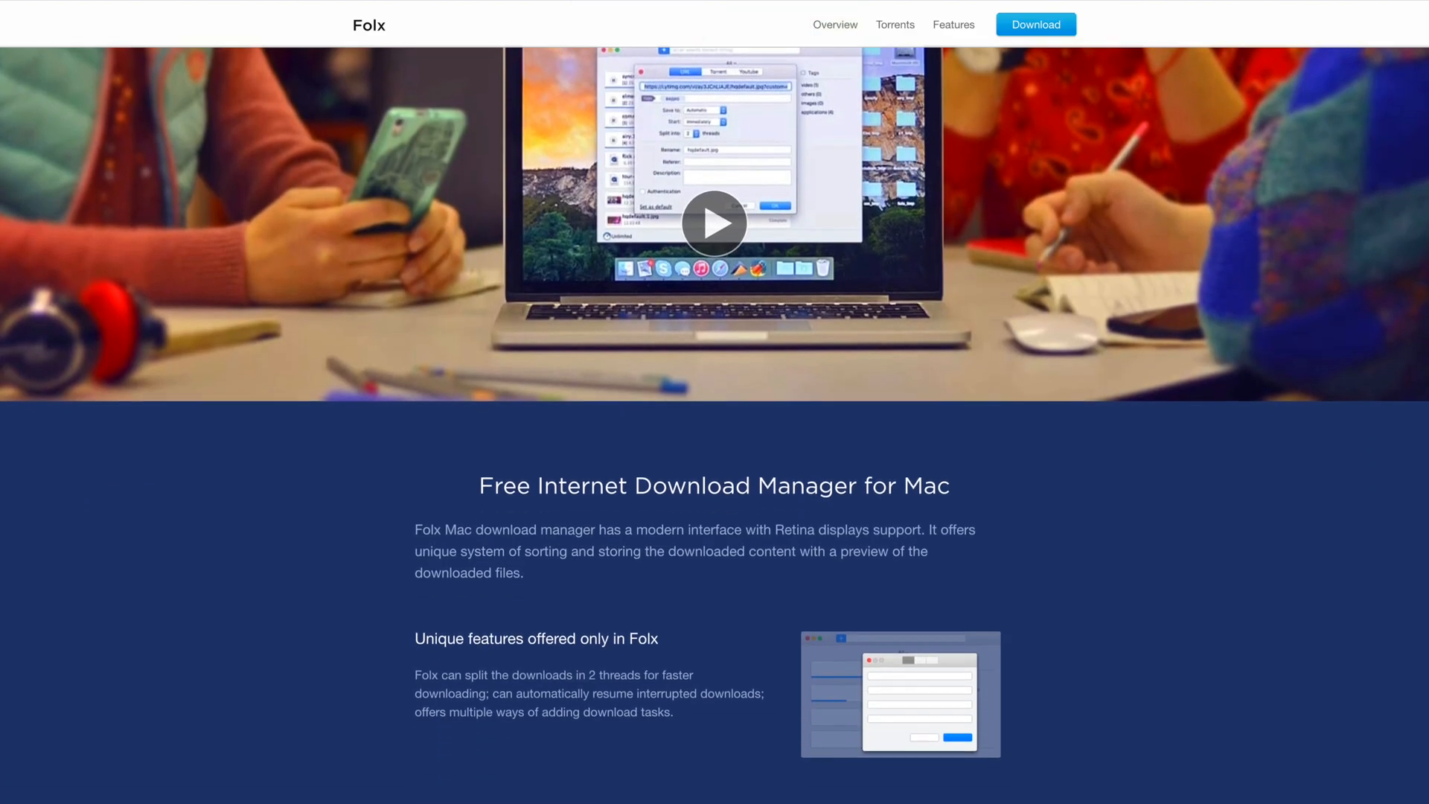
{"action": "scroll", "scroll_direction": "down", "scroll_amount": 3}
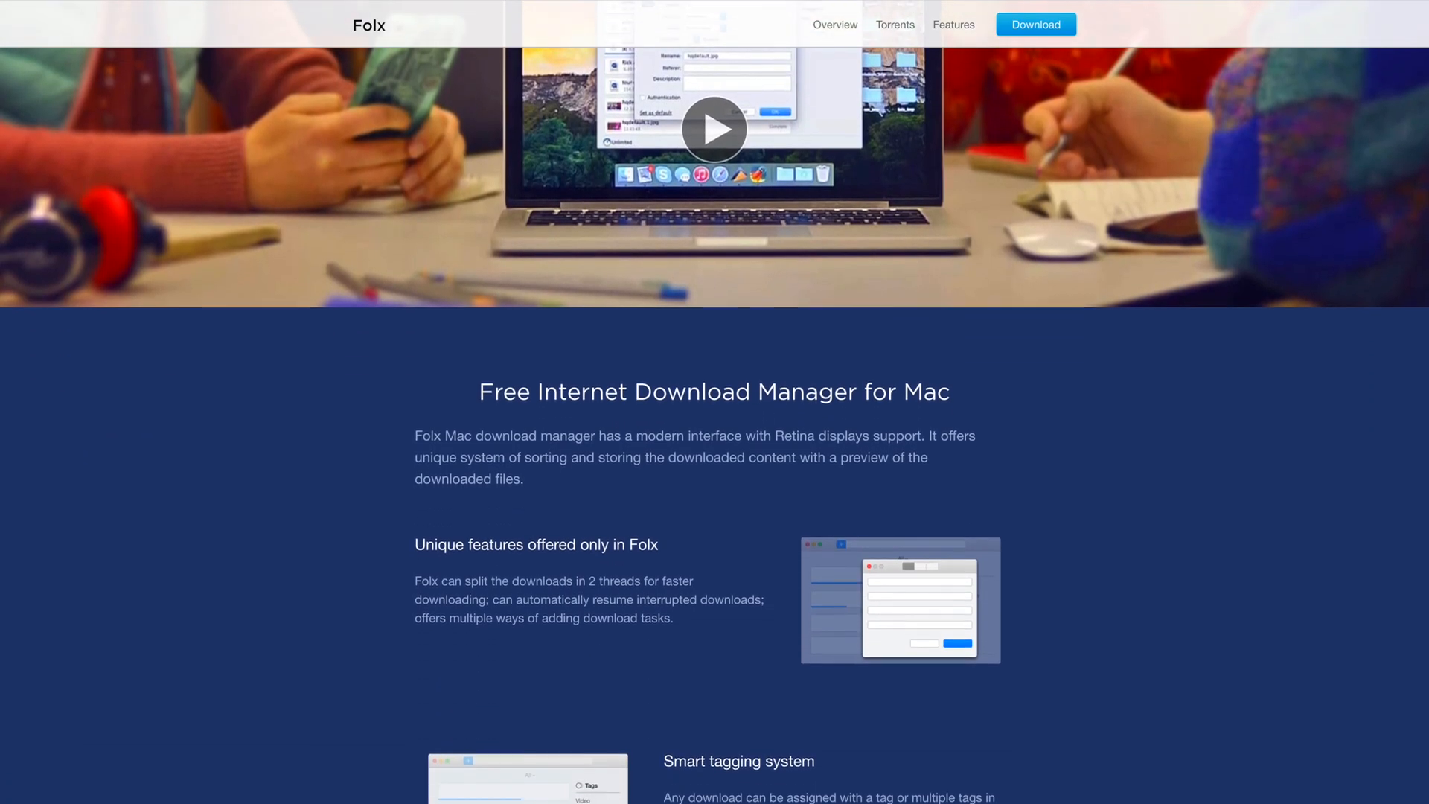
{"action": "scroll", "scroll_direction": "down", "scroll_amount": 3}
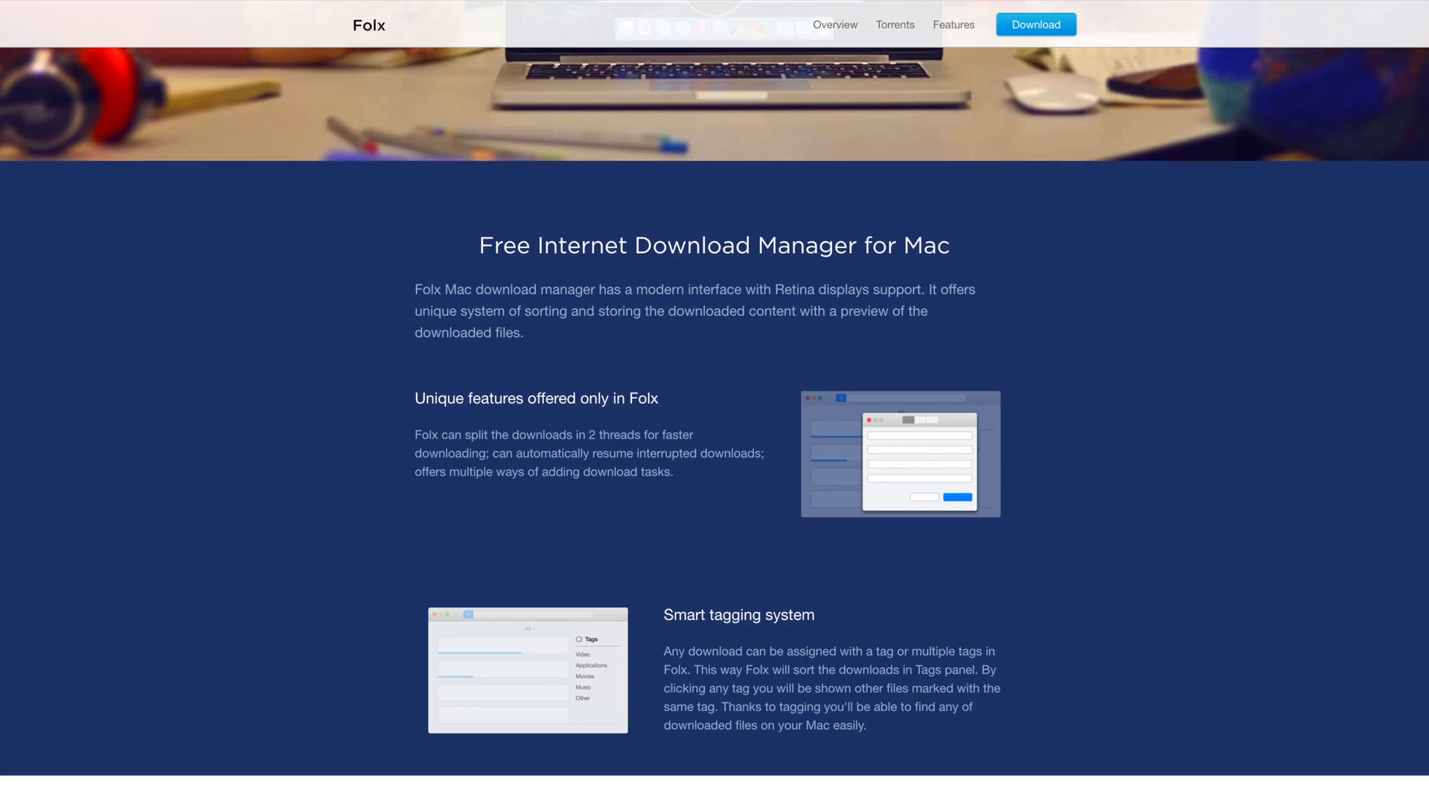
{"action": "scroll", "scroll_direction": "down", "scroll_amount": 3}
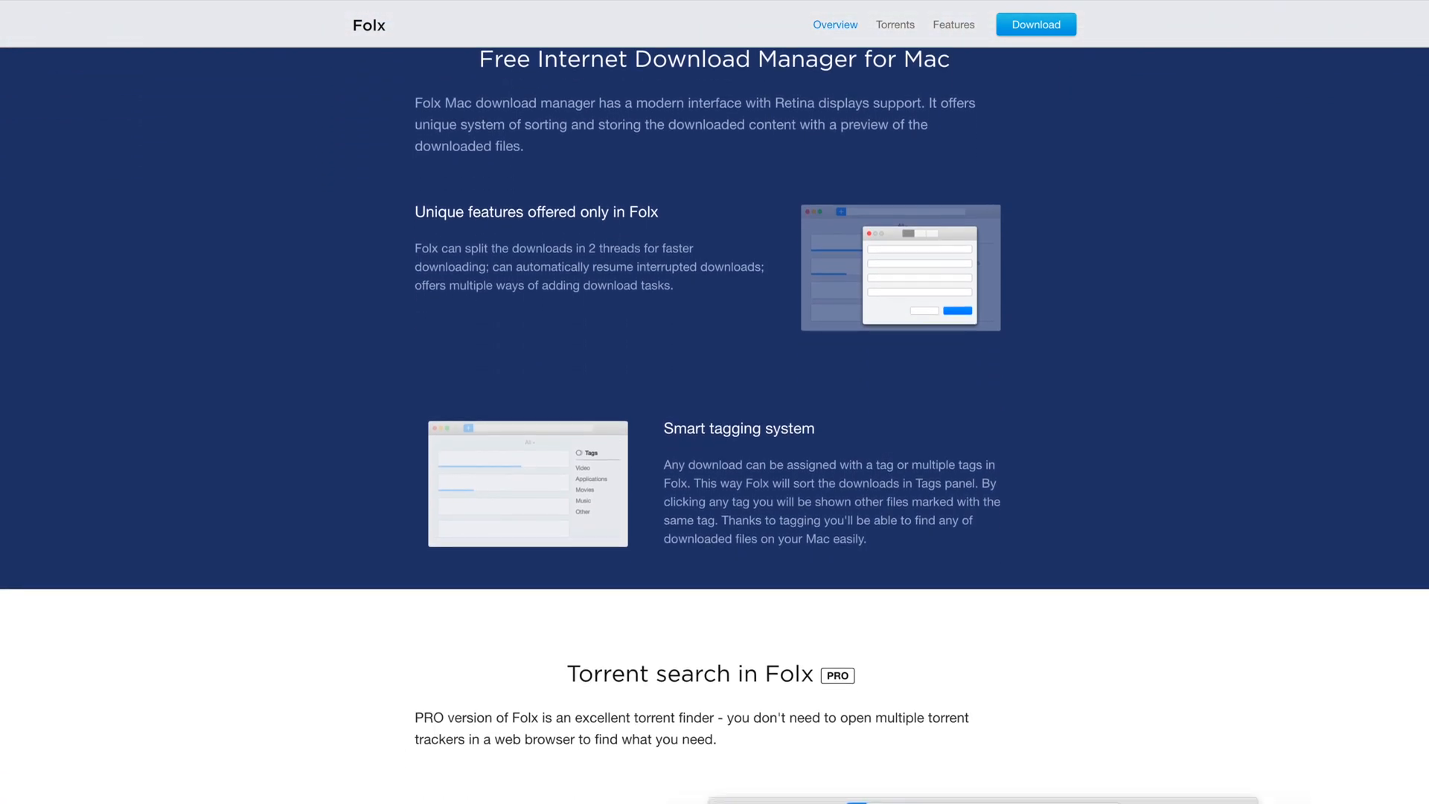
{"action": "scroll", "scroll_direction": "down", "scroll_amount": 3}
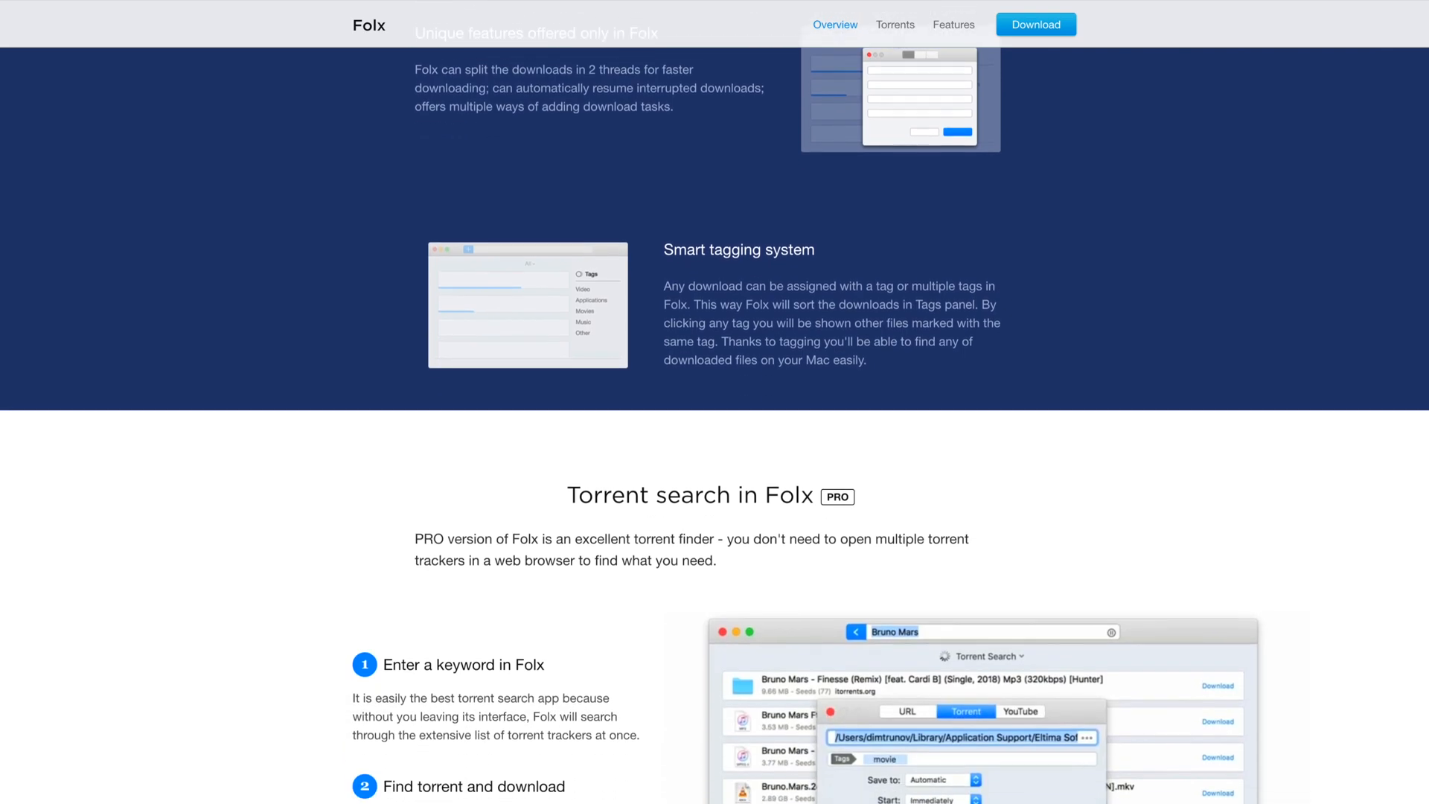
{"action": "scroll", "scroll_direction": "down", "scroll_amount": 3}
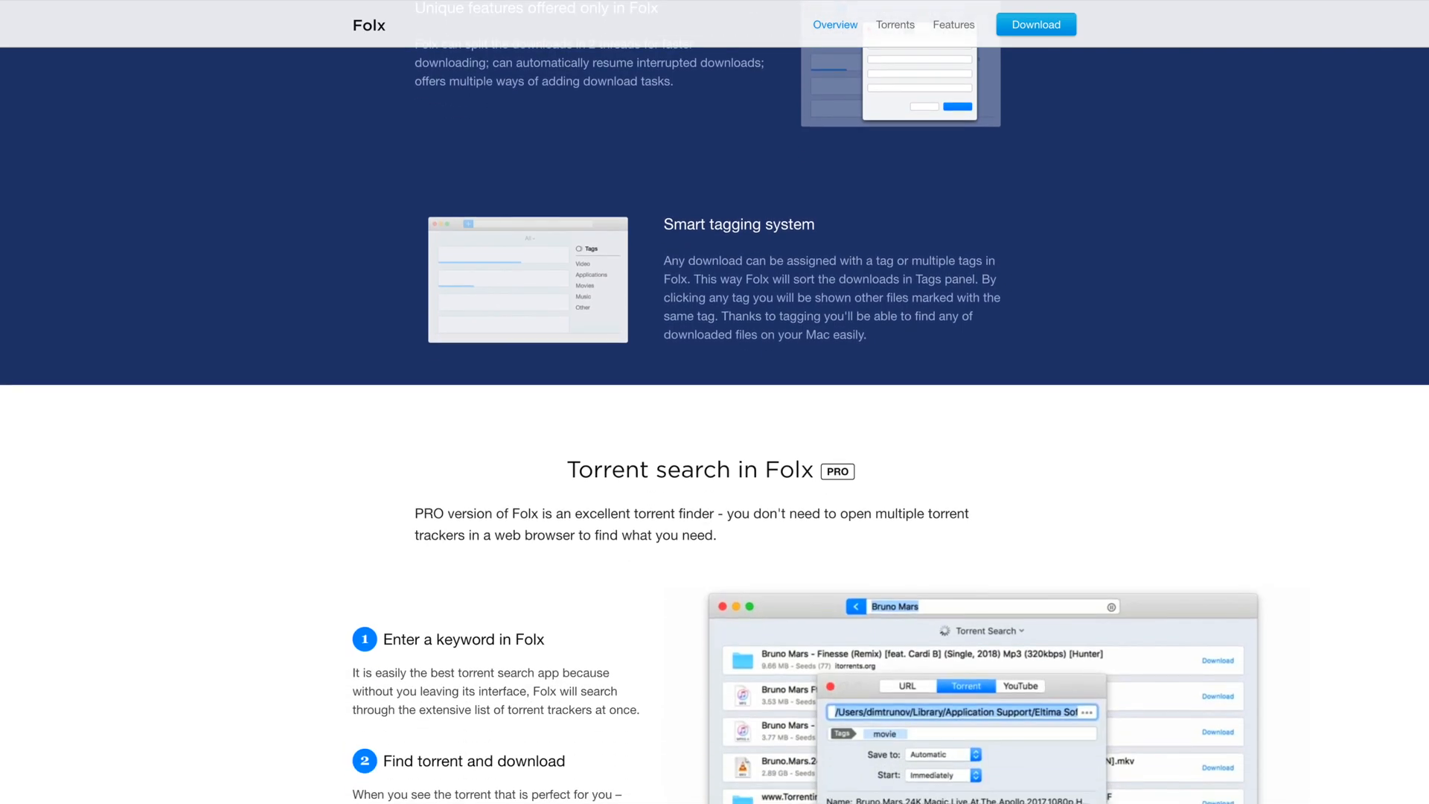
{"action": "scroll", "scroll_direction": "down", "scroll_amount": 3}
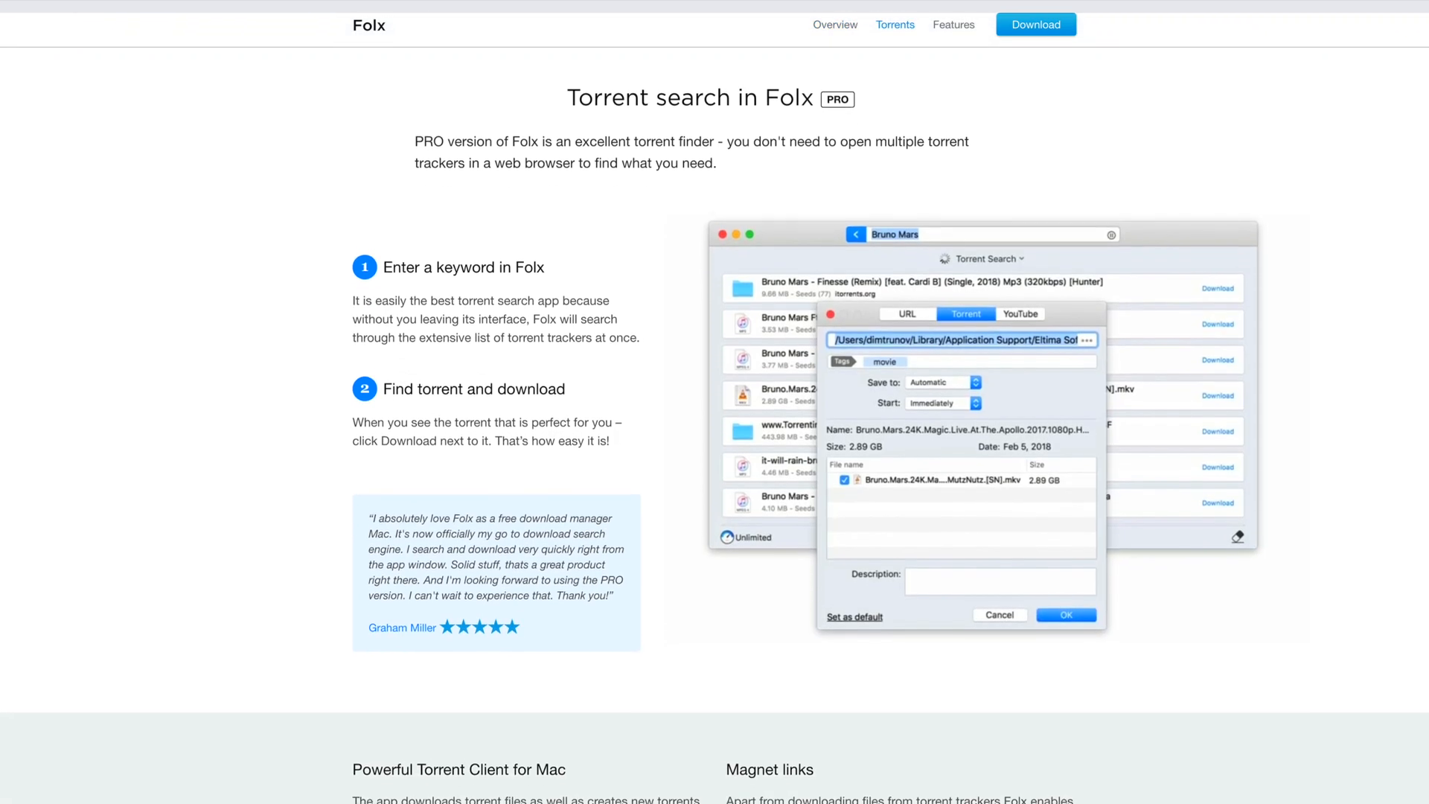
{"action": "scroll", "scroll_direction": "down", "scroll_amount": 3}
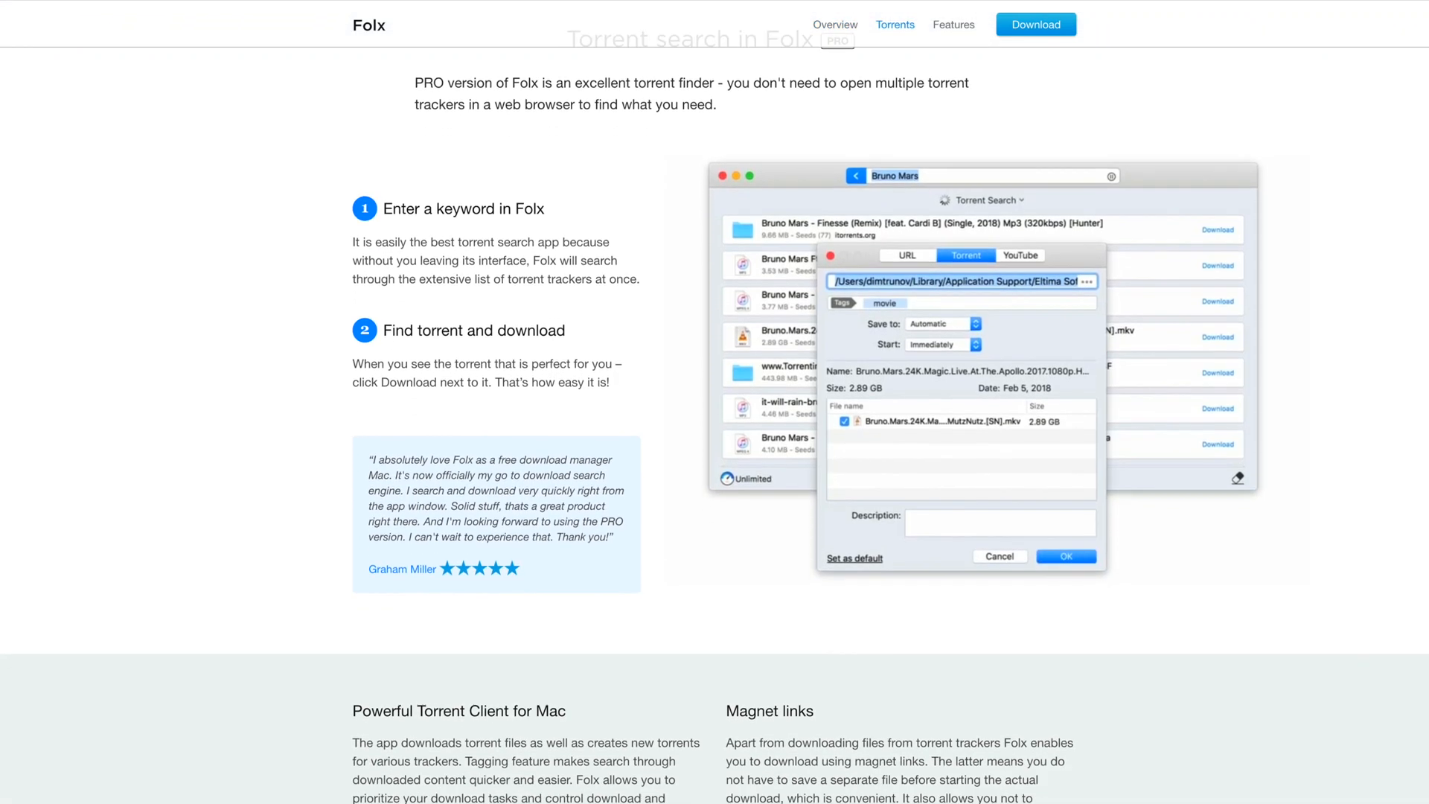
{"action": "scroll", "scroll_direction": "down", "scroll_amount": 3}
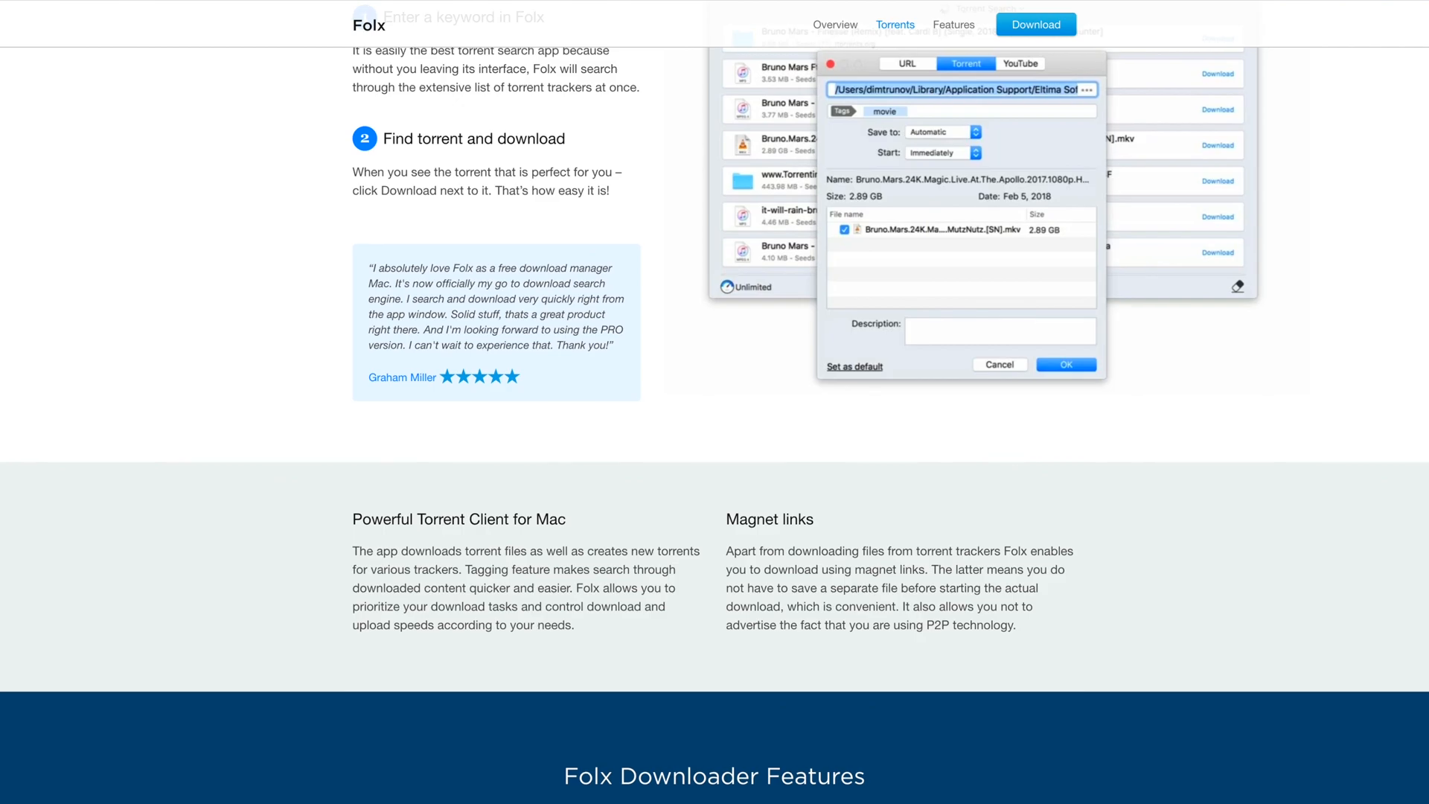
{"action": "scroll", "scroll_direction": "down", "scroll_amount": 3}
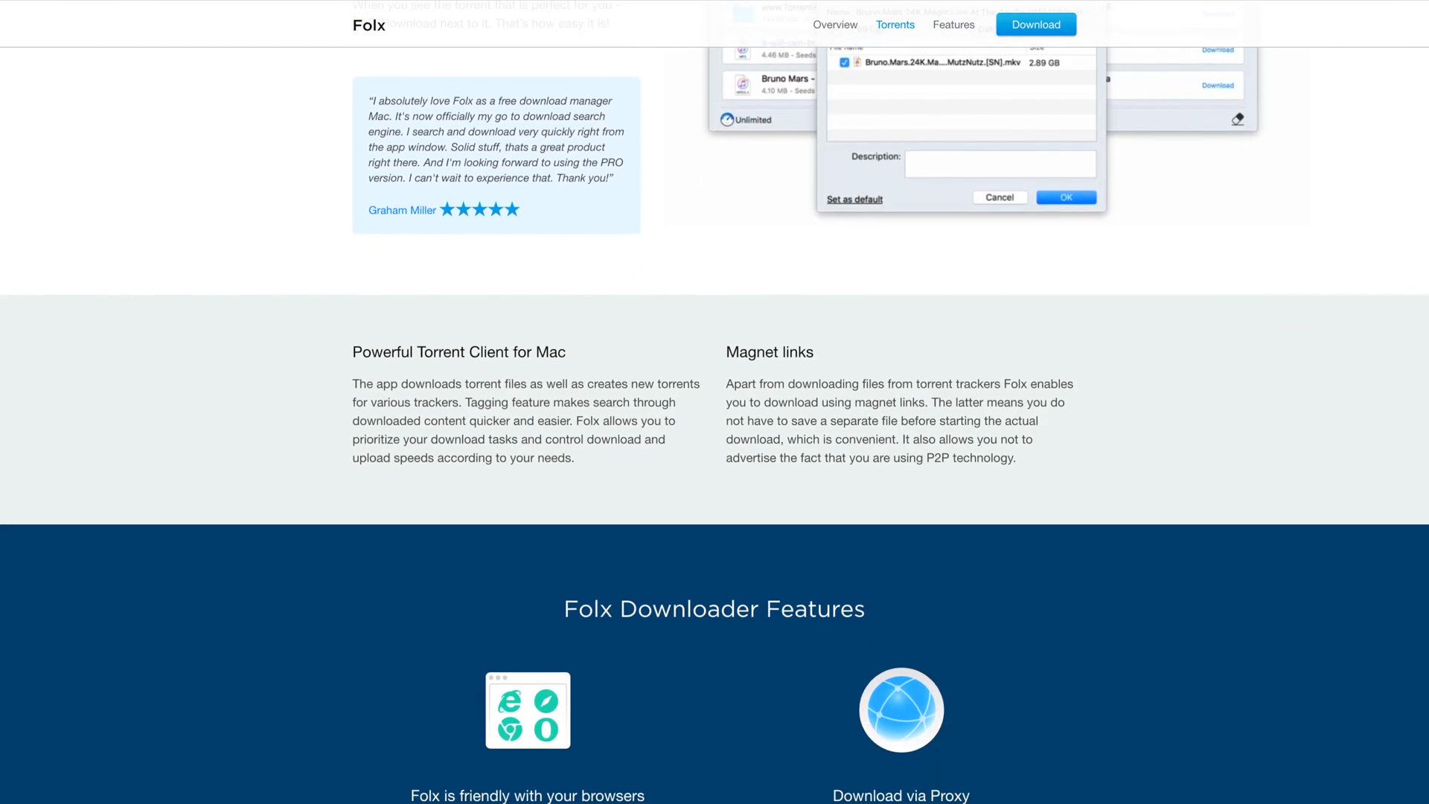
{"action": "scroll", "scroll_direction": "down", "scroll_amount": 3}
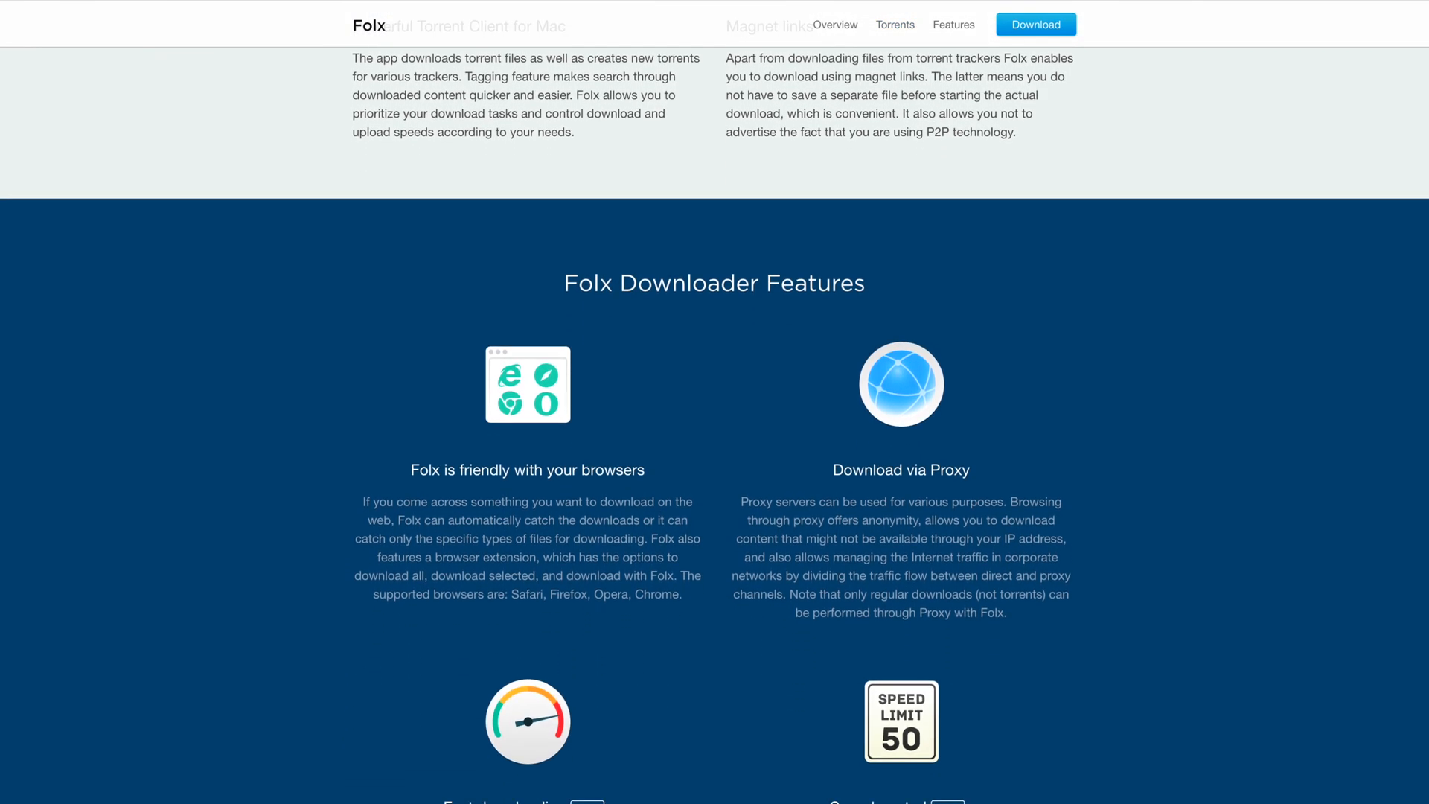
{"action": "scroll", "scroll_direction": "down", "scroll_amount": 3}
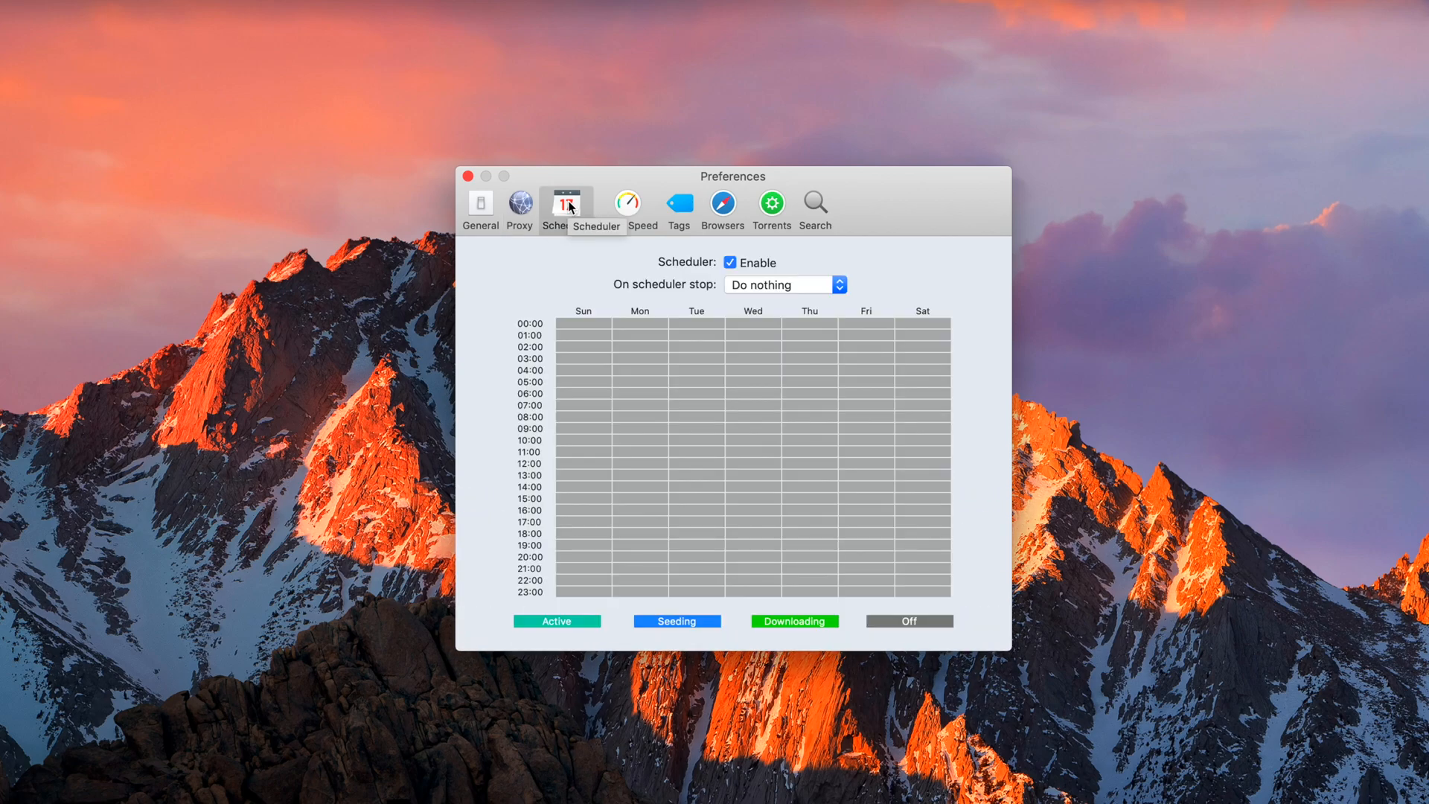
{"action": "mouse_move", "coordinate": [589, 256]}
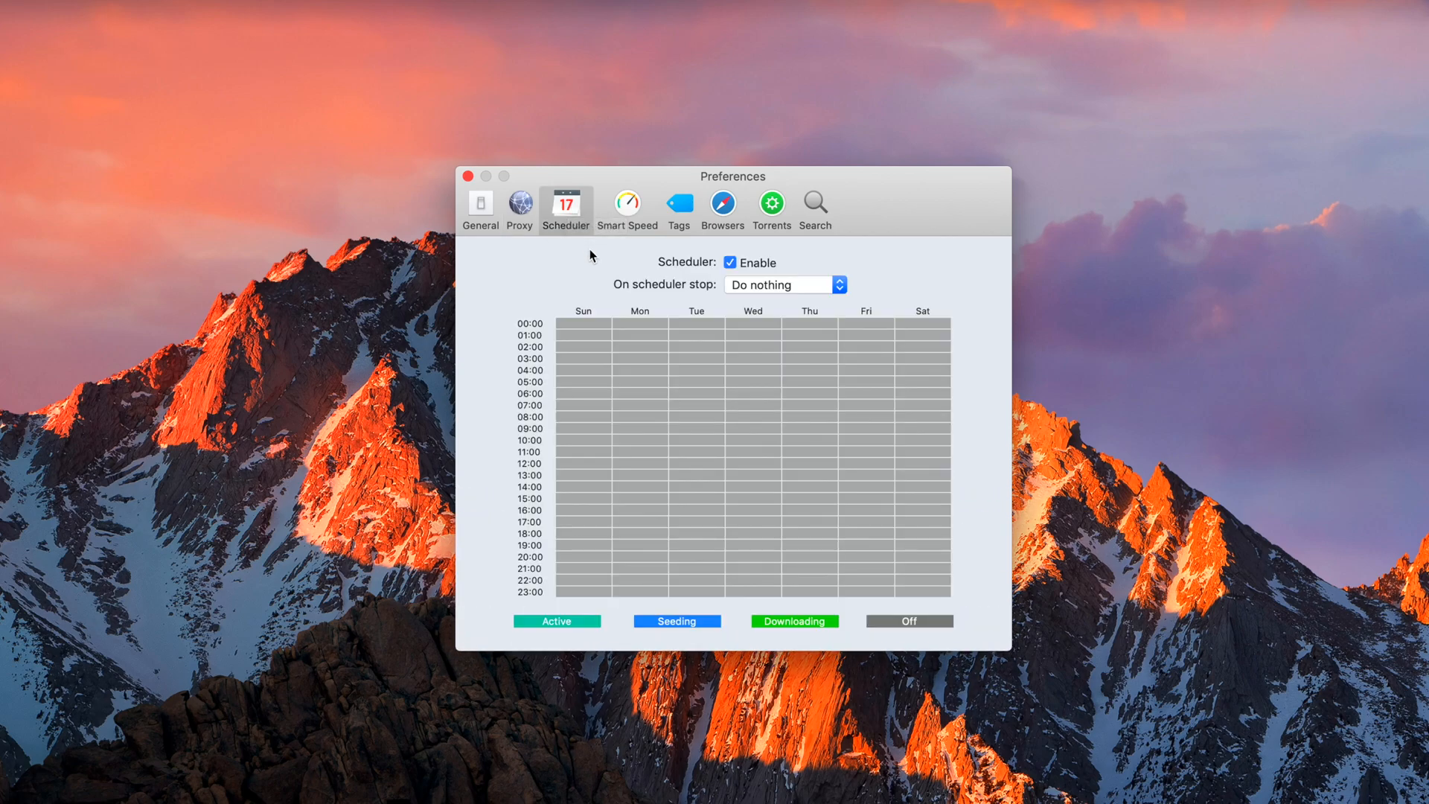
- Browse the Scheduler, Tags and Browsers preference panes, ending on Safari, Chrome, Firefox, Opera extensions
{"action": "left_click", "coordinate": [622, 141]}
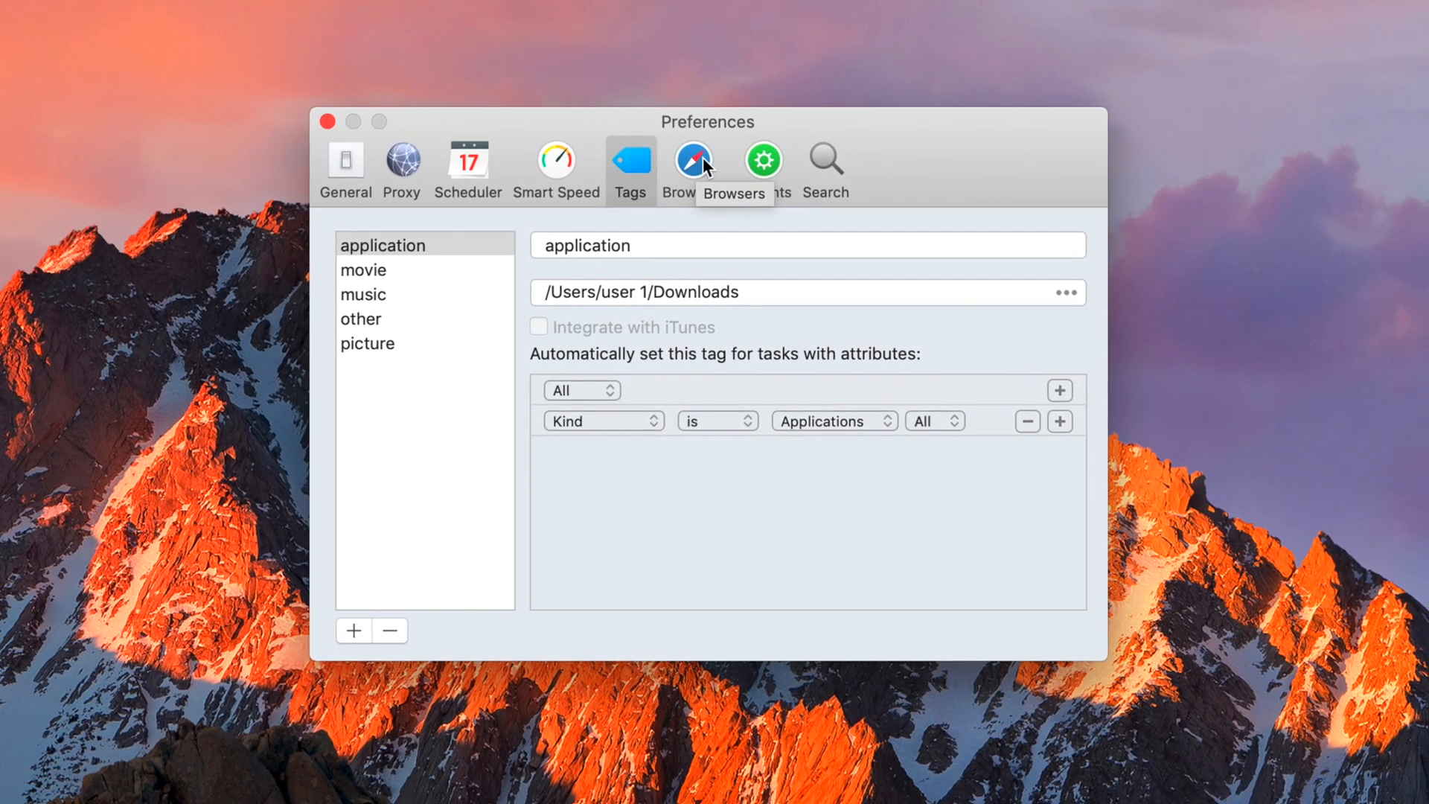
{"action": "left_click", "coordinate": [693, 166]}
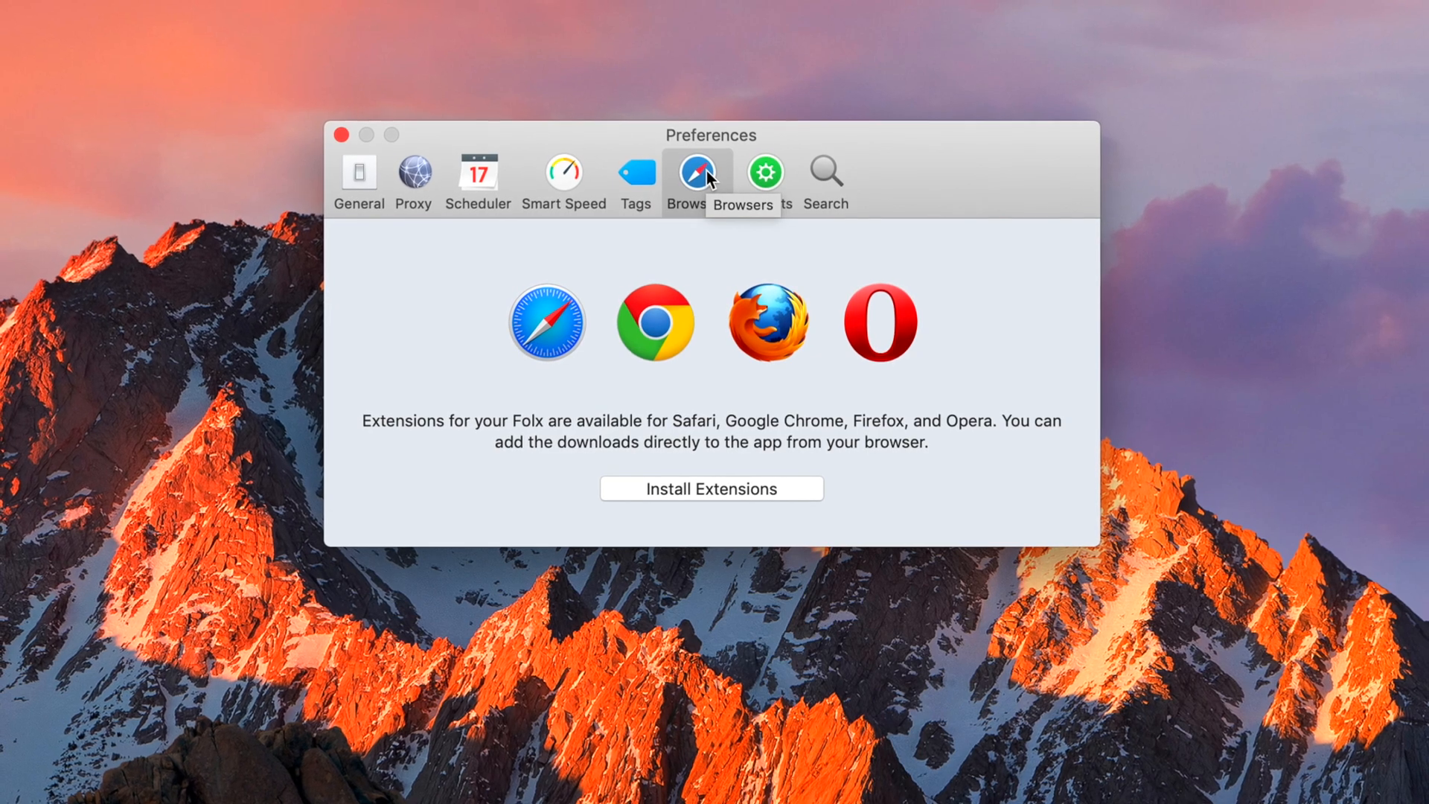
{"action": "left_click", "coordinate": [767, 178]}
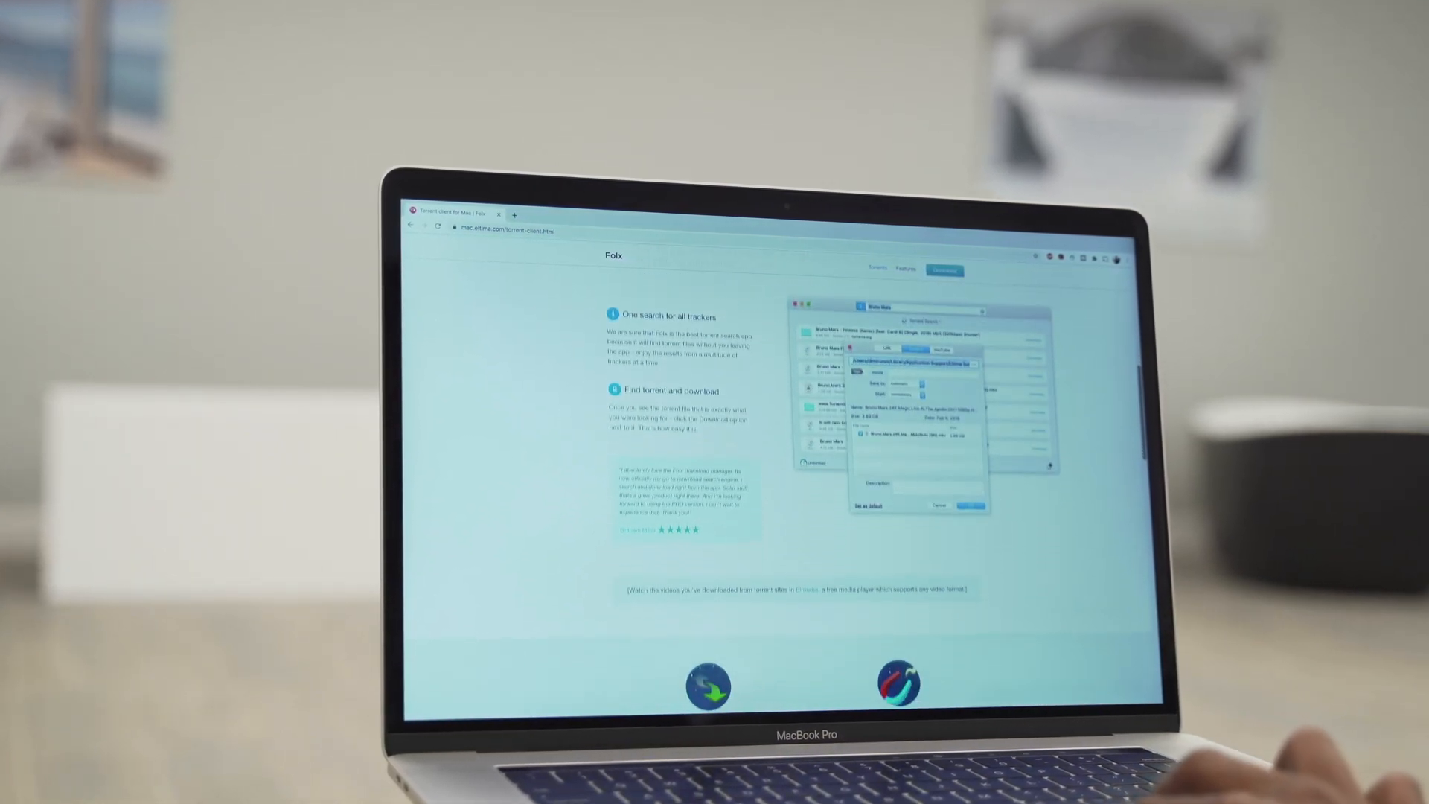
- Scroll the torrent client page to the Powerful Torrent Downloader and Magnet links sections
{"action": "scroll", "scroll_direction": "down", "scroll_amount": 3}
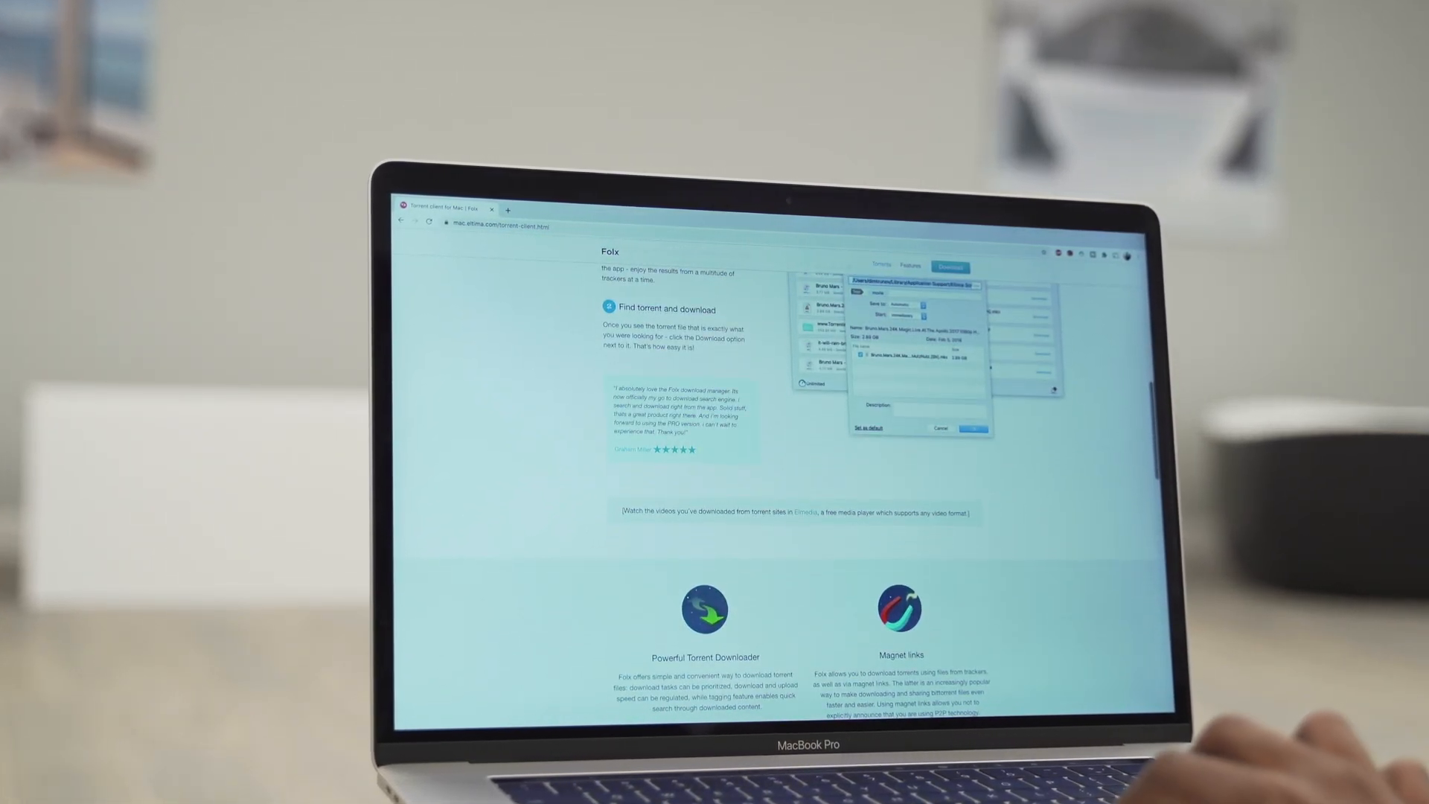
{"action": "scroll", "scroll_direction": "down", "scroll_amount": 3}
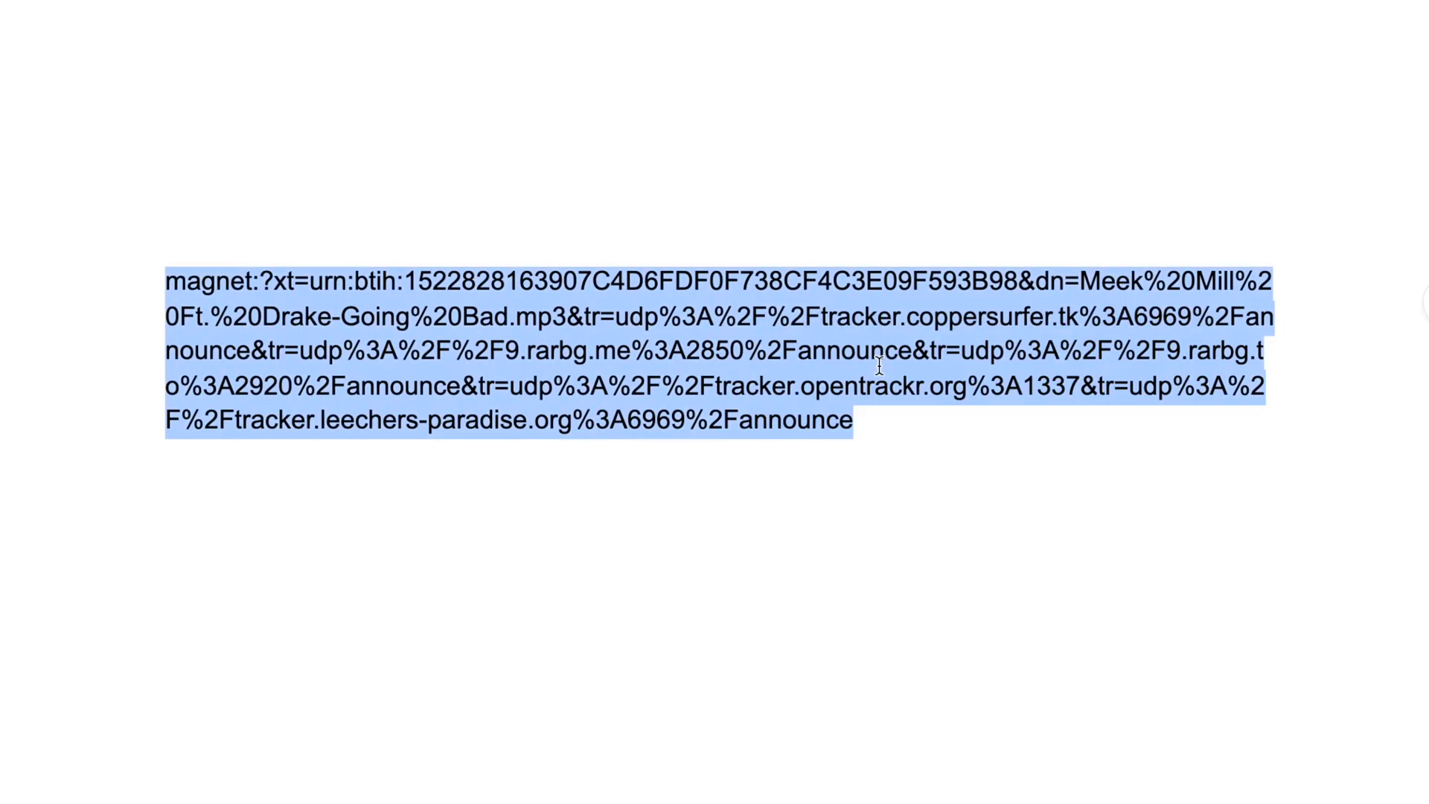
- Copy the Going Bad magnet link and paste it into a new Folx torrent task
{"action": "left_click", "coordinate": [78, 7]}
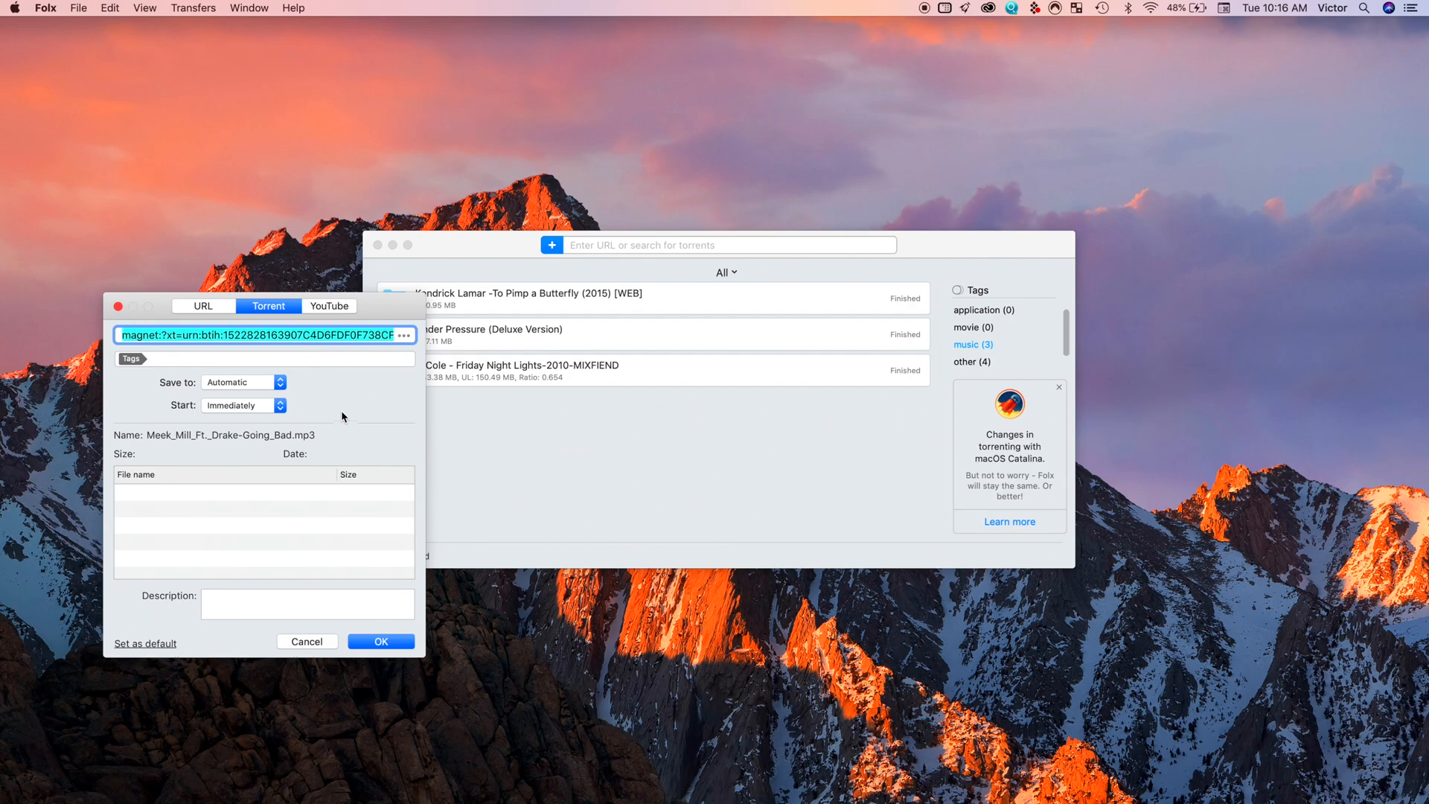
{"action": "left_click", "coordinate": [240, 405]}
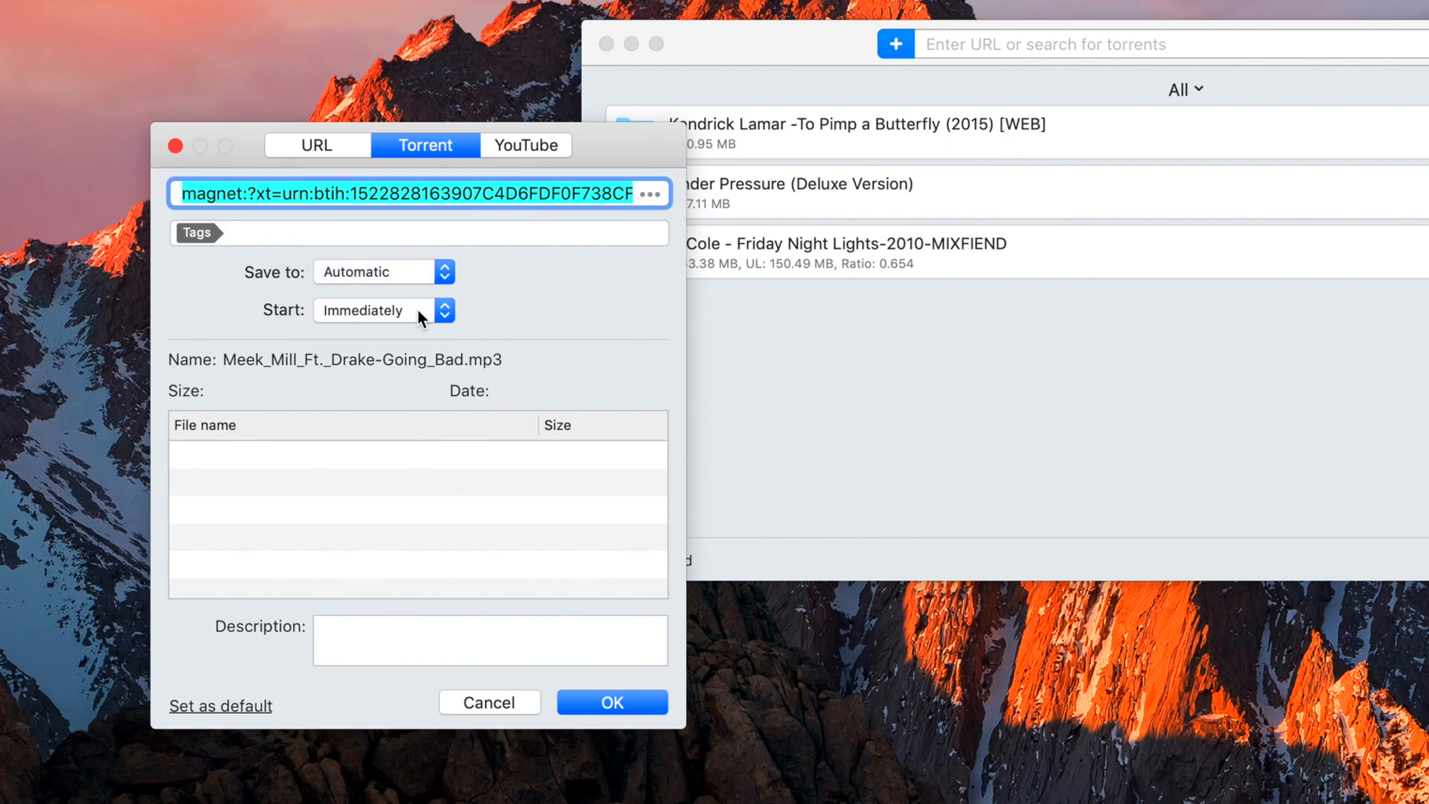
{"action": "left_click", "coordinate": [374, 310]}
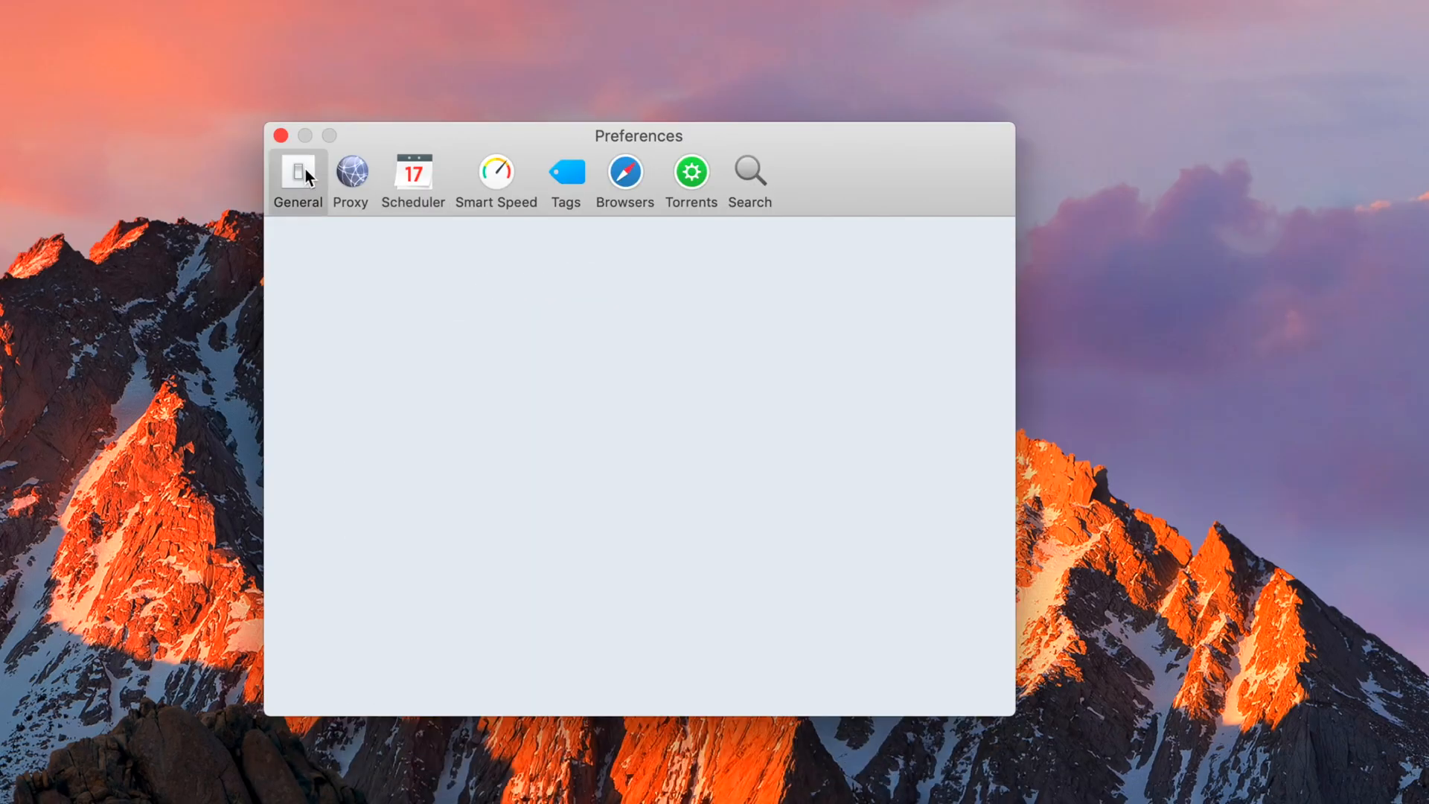
- Show the General preferences with 5 maximum active tasks and uploads
{"action": "left_click", "coordinate": [297, 174]}
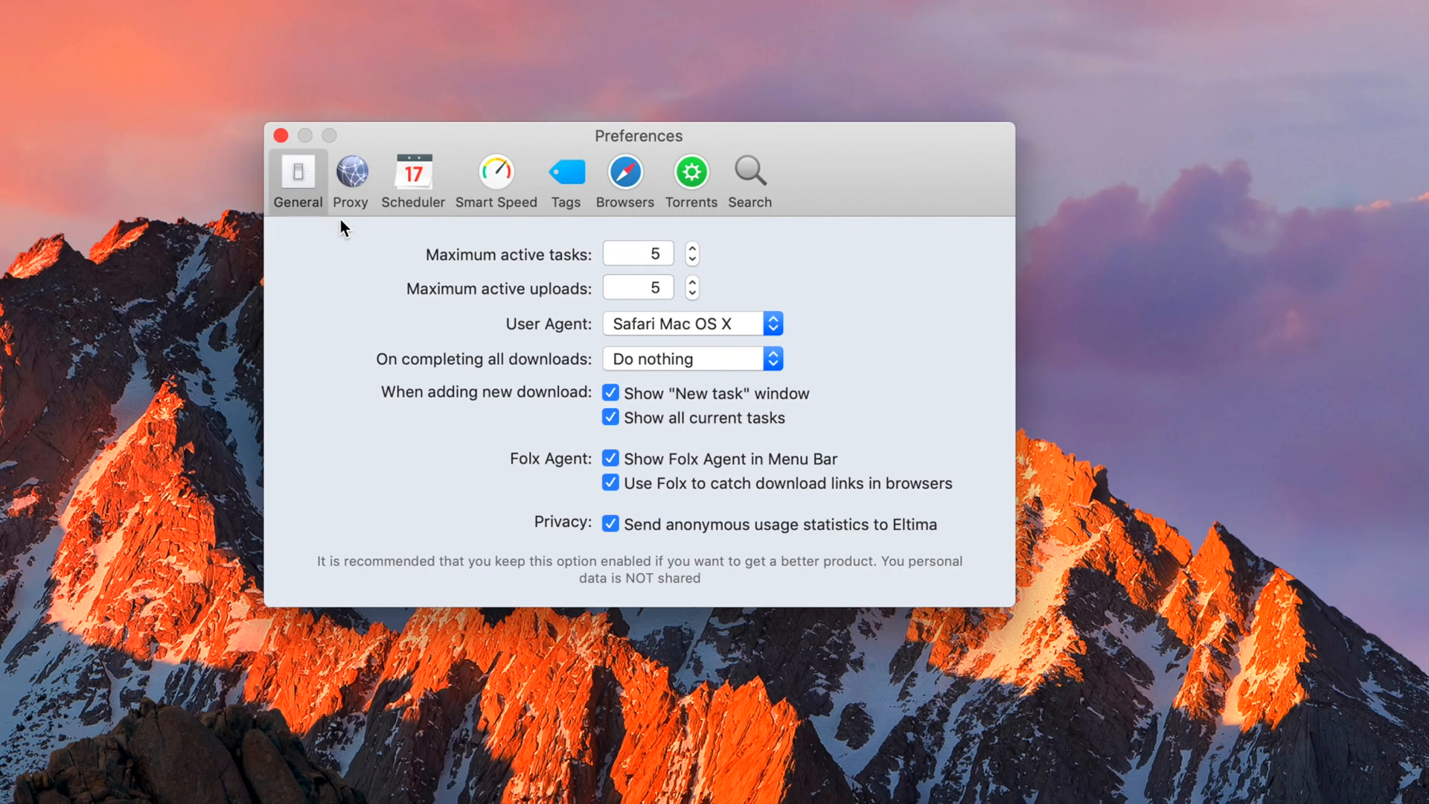
{"action": "mouse_move", "coordinate": [363, 208]}
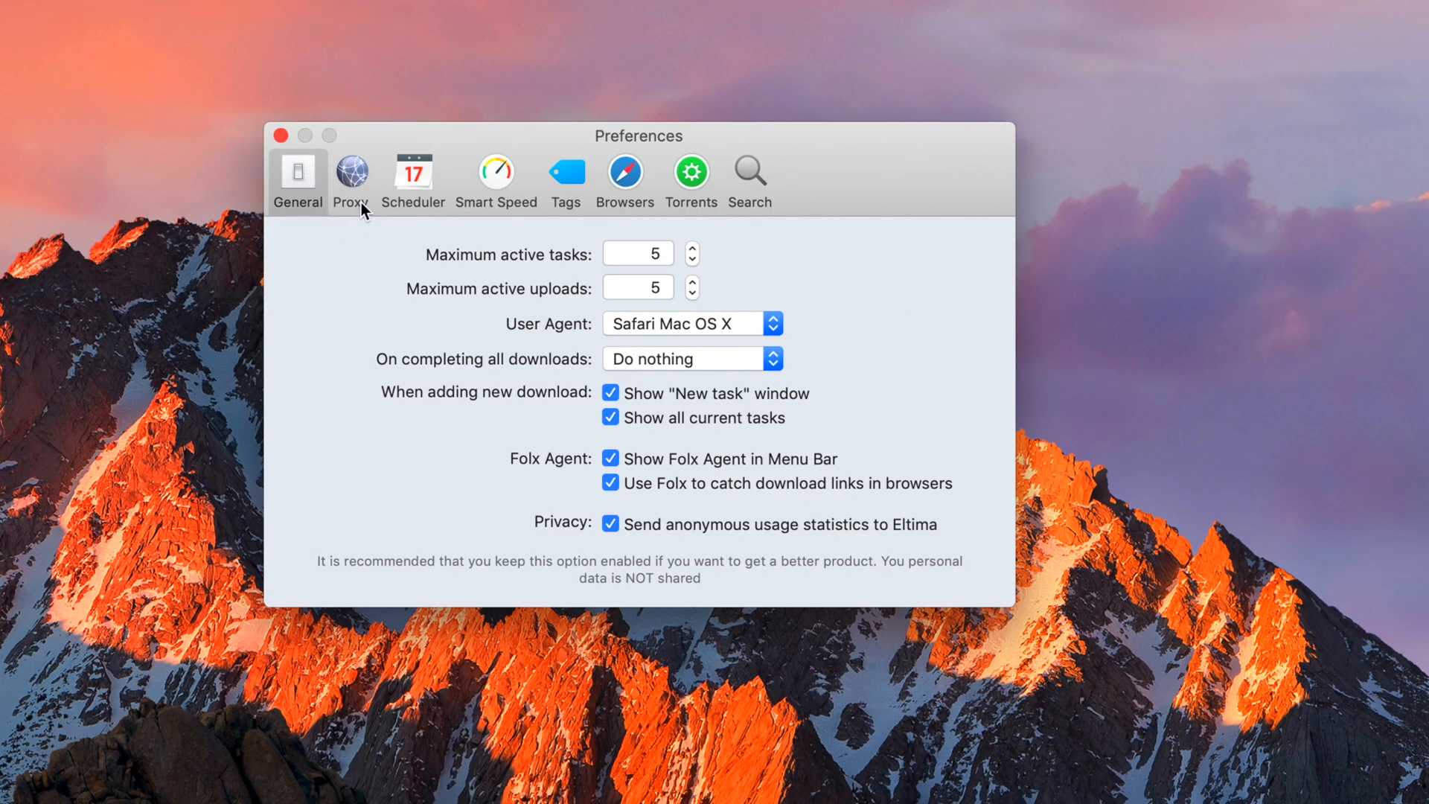
{"action": "mouse_move", "coordinate": [351, 175]}
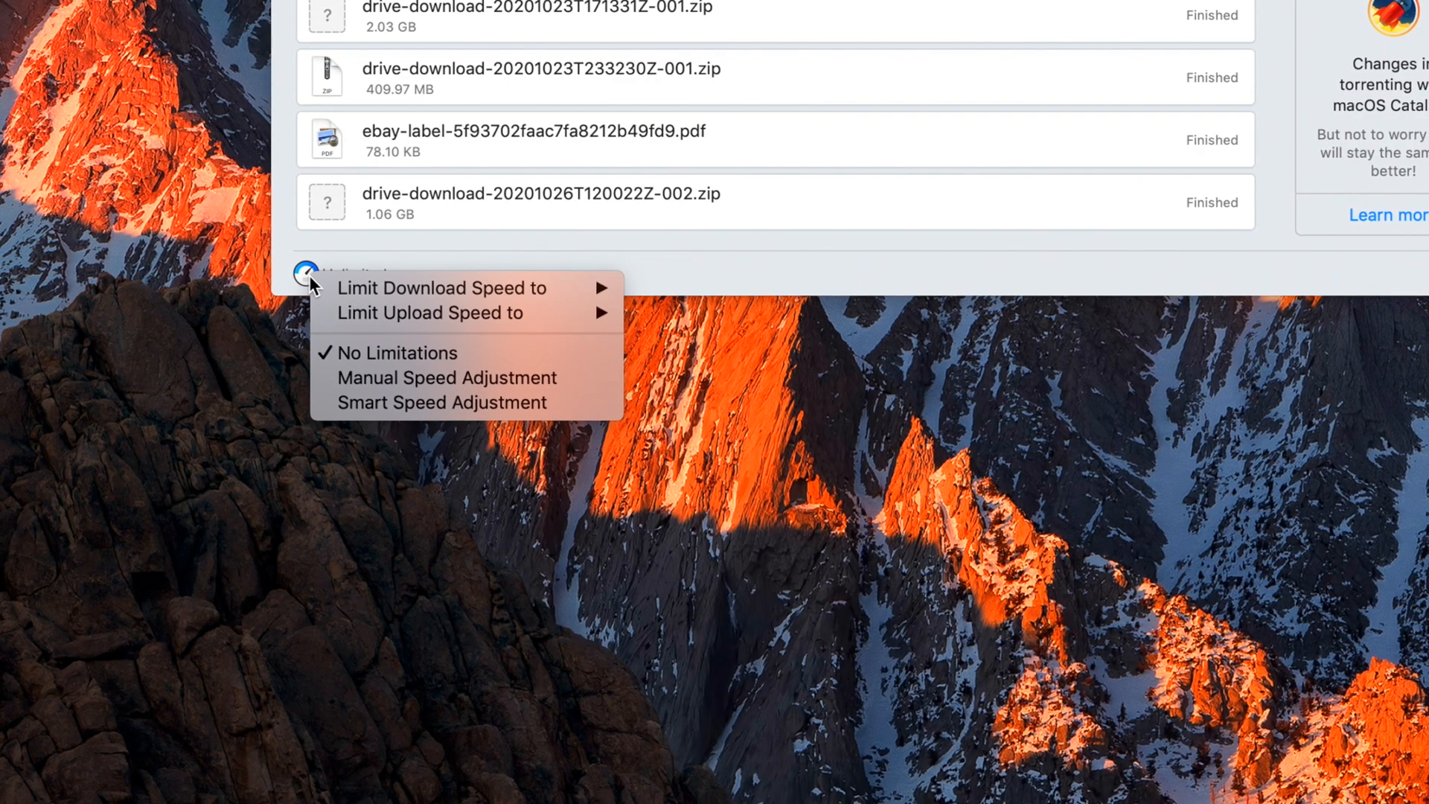
{"action": "mouse_move", "coordinate": [446, 287]}
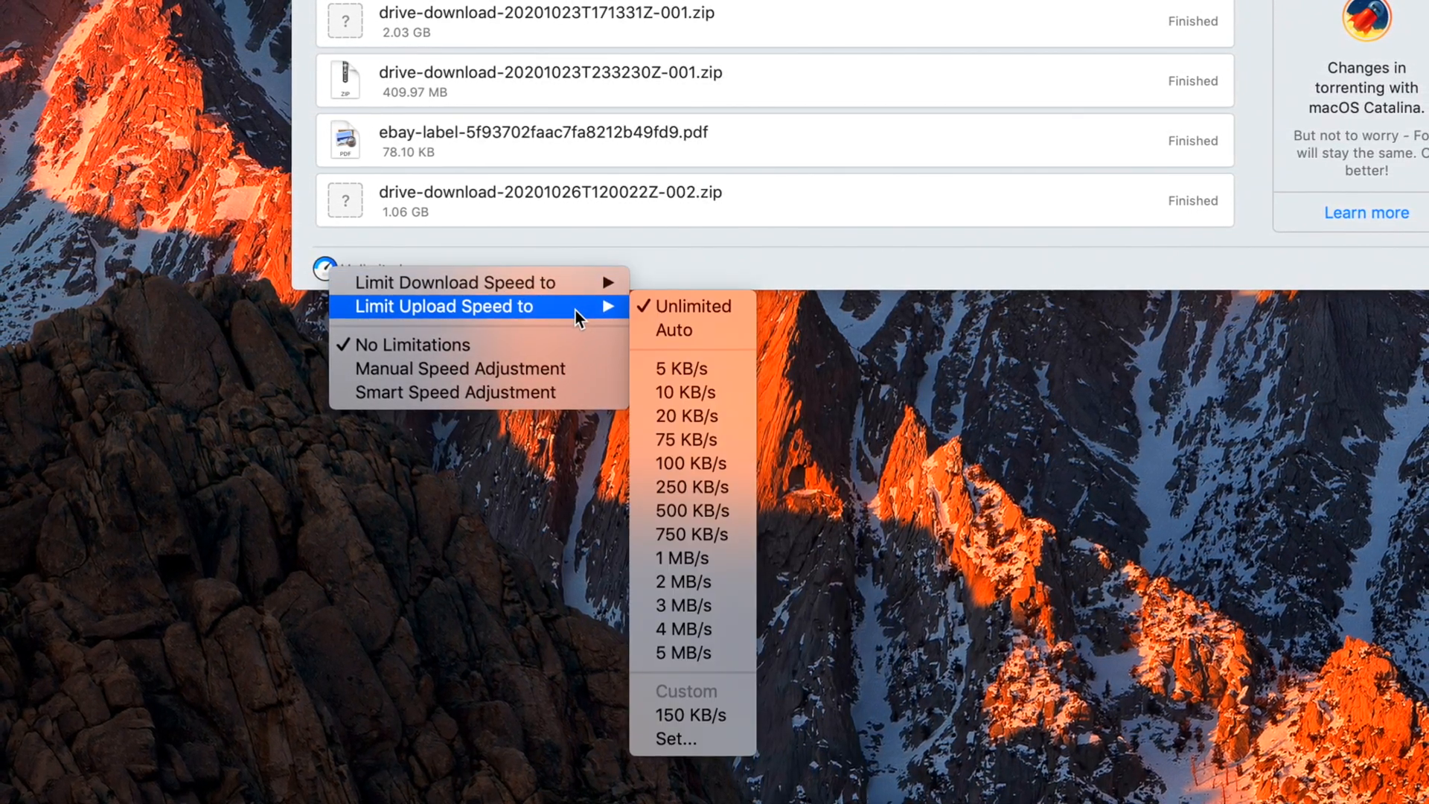
{"action": "mouse_move", "coordinate": [673, 329]}
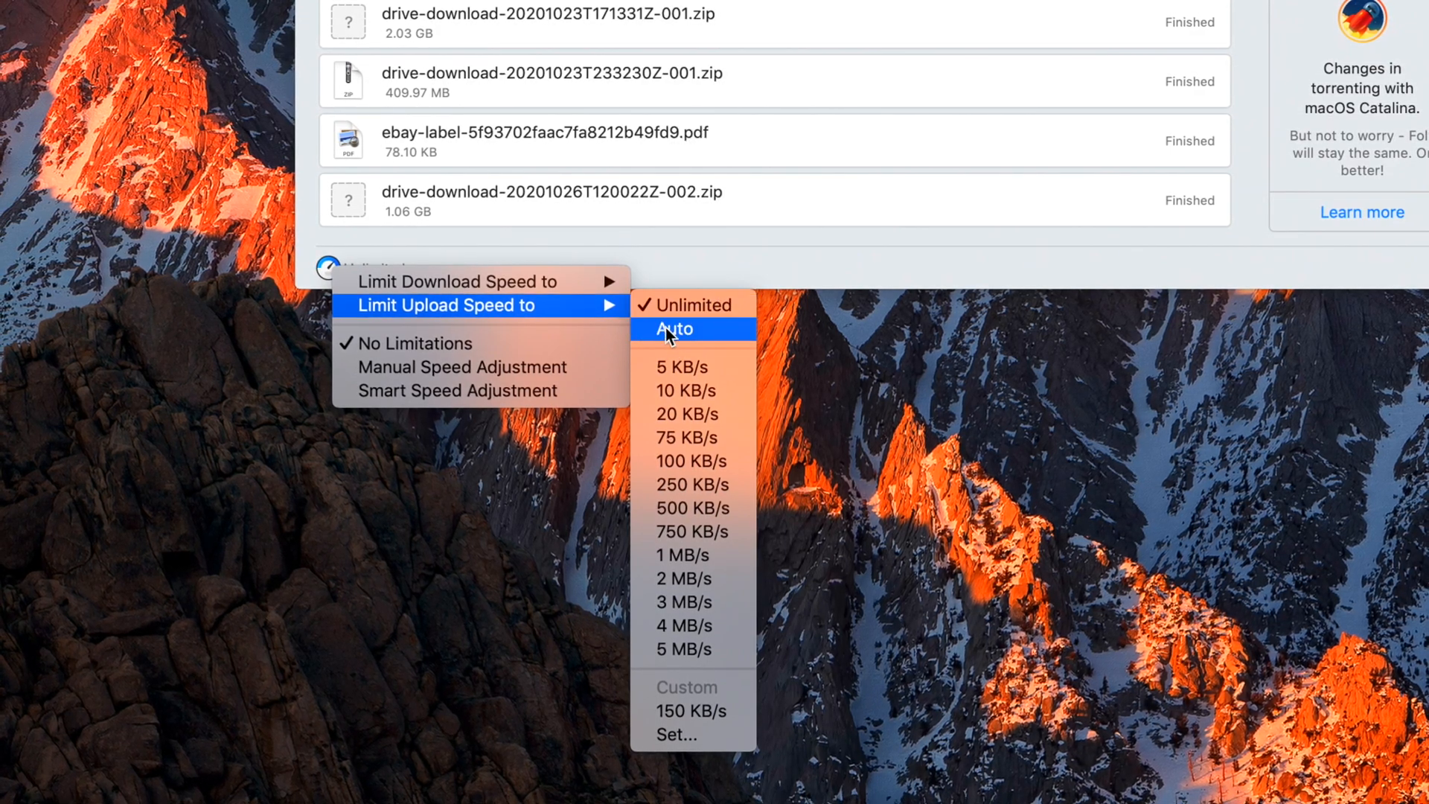
{"action": "mouse_move", "coordinate": [686, 599]}
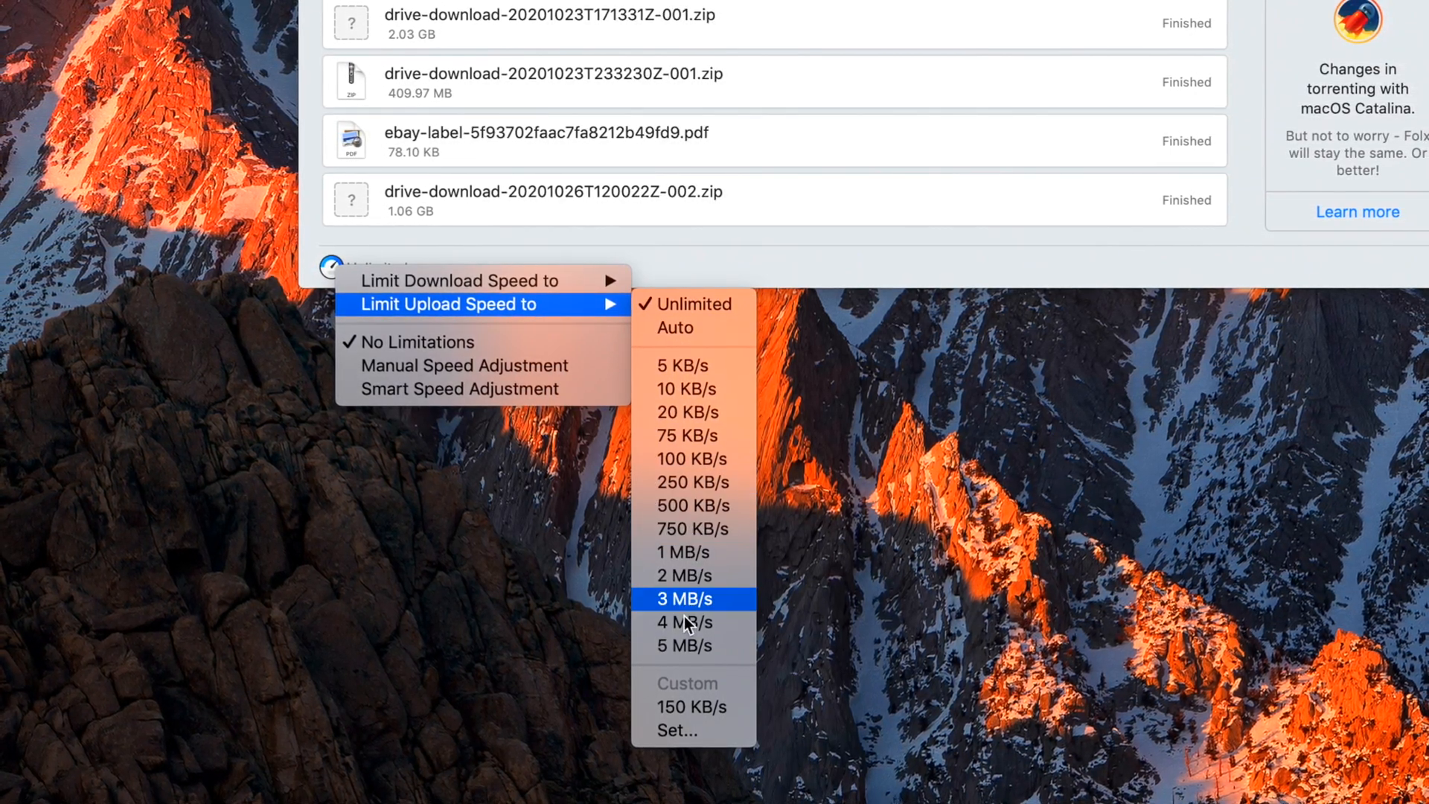
{"action": "mouse_move", "coordinate": [687, 364]}
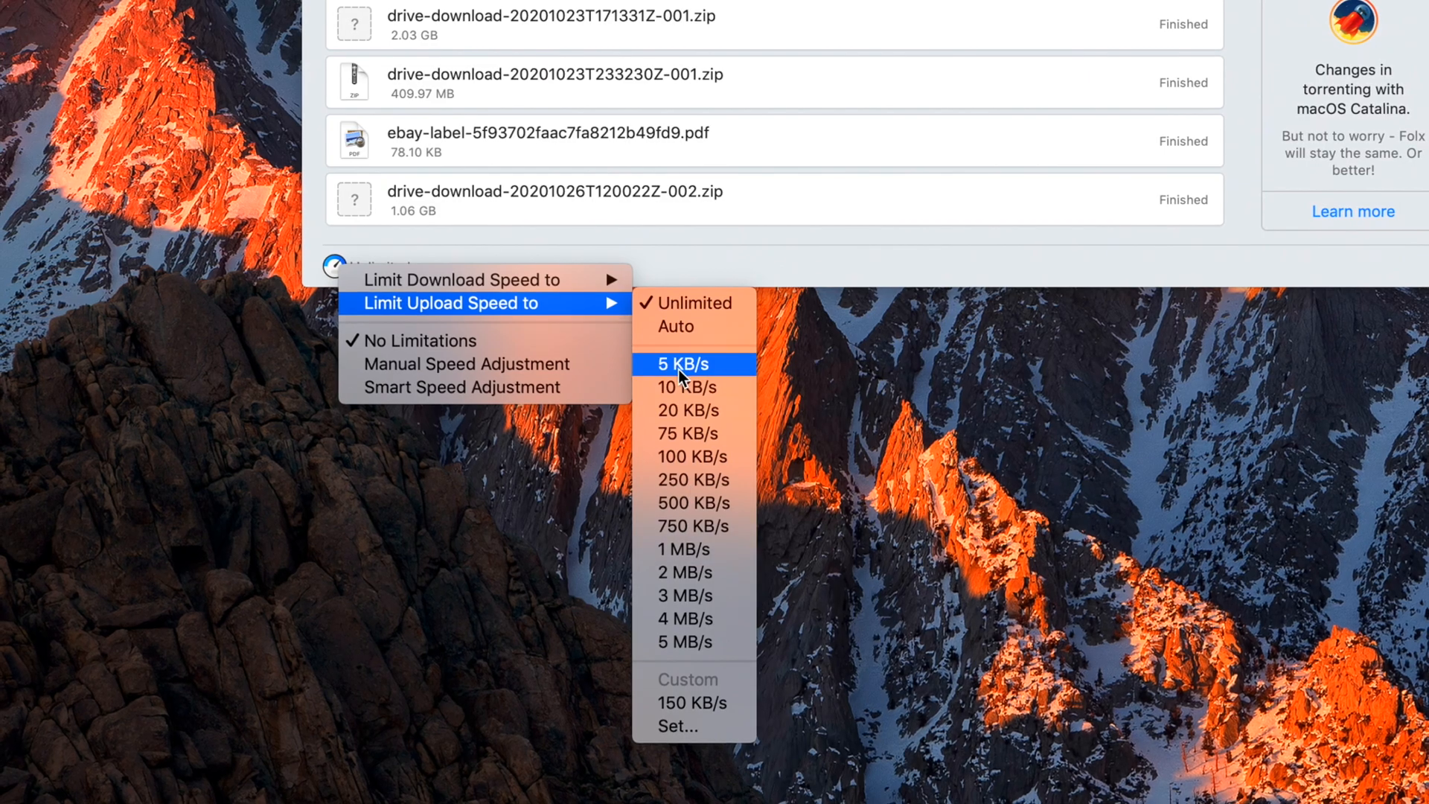